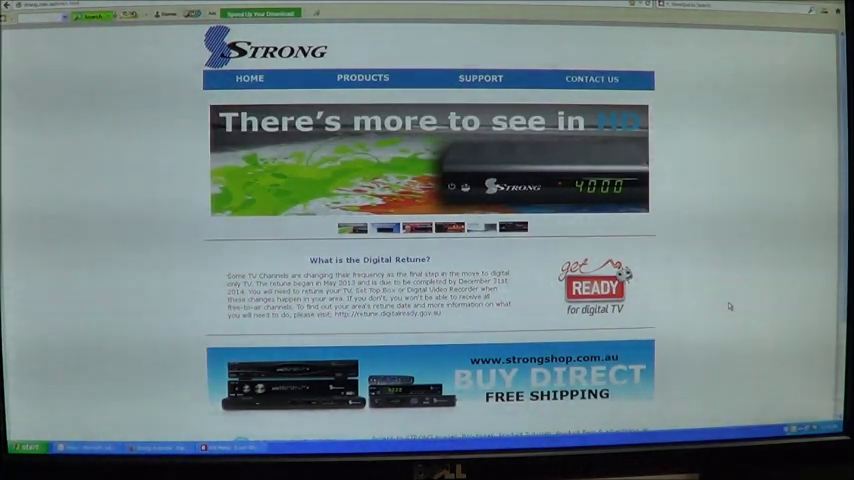
Go from the Strong home page to the Support software downloads table.
click(478, 77)
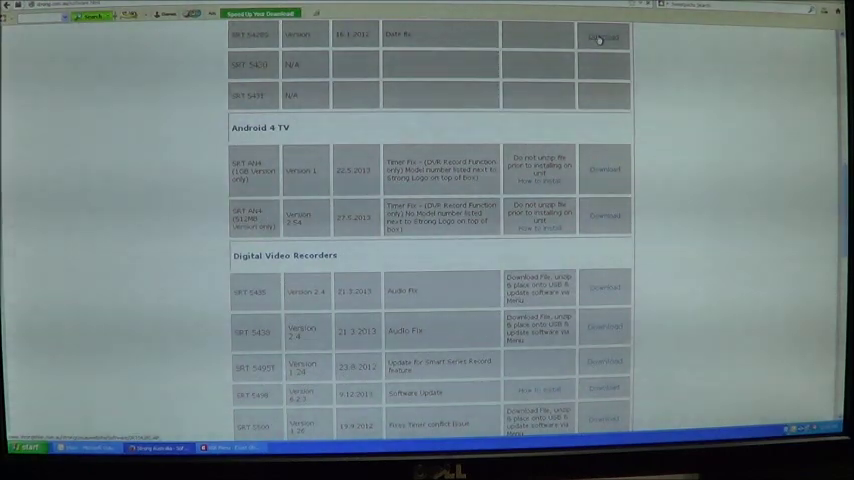
Download the firmware file for the first listed set-top box model.
click(602, 38)
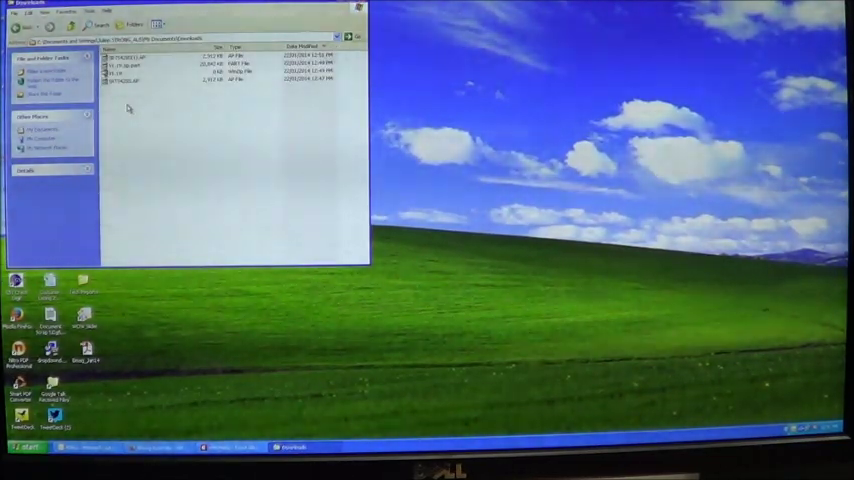
Select the last downloaded firmware file in Downloads and bring up its context menu.
click(130, 81)
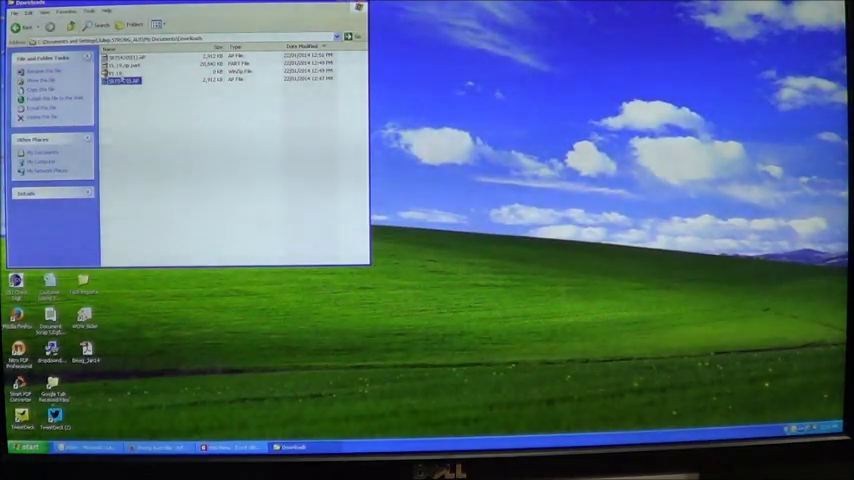
right_click(130, 88)
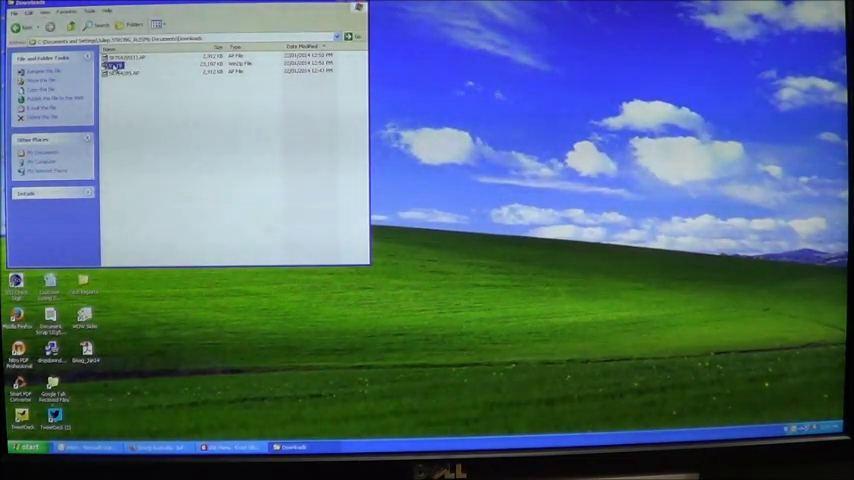
Extract the firmware zip into Downloads via WinZip and start sending the extracted file to the USB stick.
right_click(130, 58)
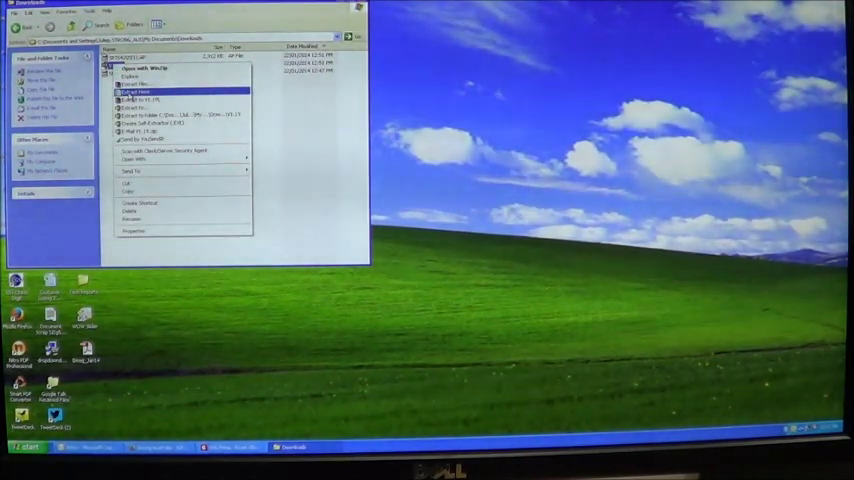
click(130, 91)
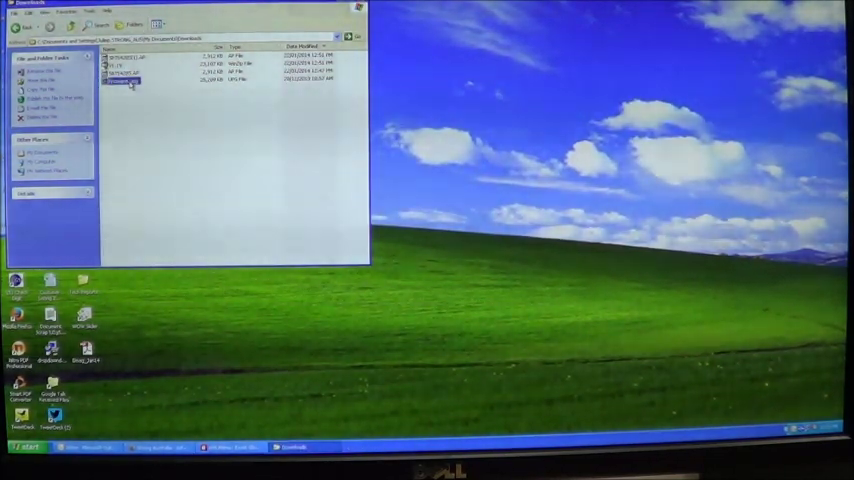
right_click(130, 87)
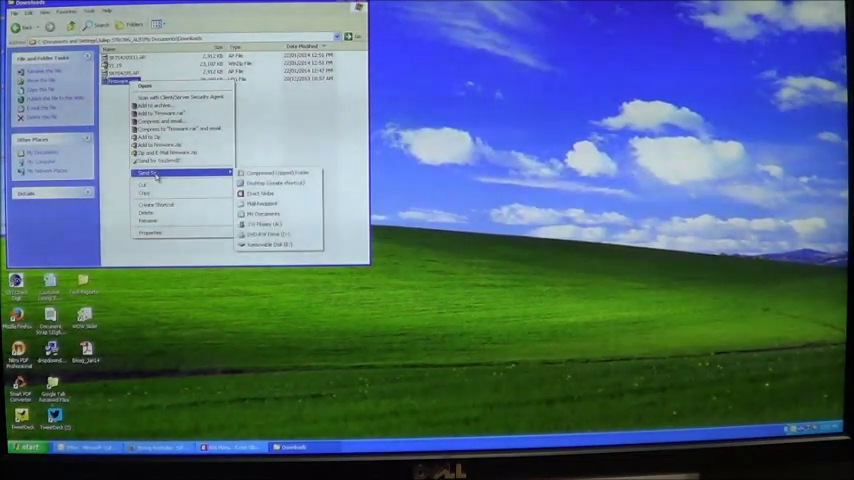